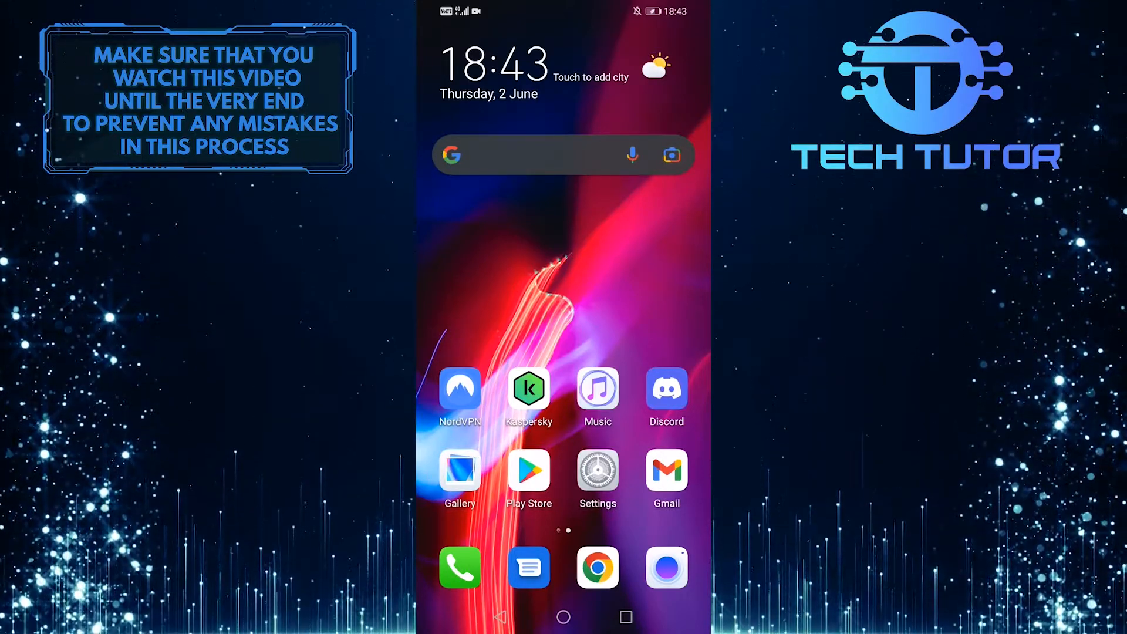
Open the Play Store and bring up Discord's installed listing
click(665, 389)
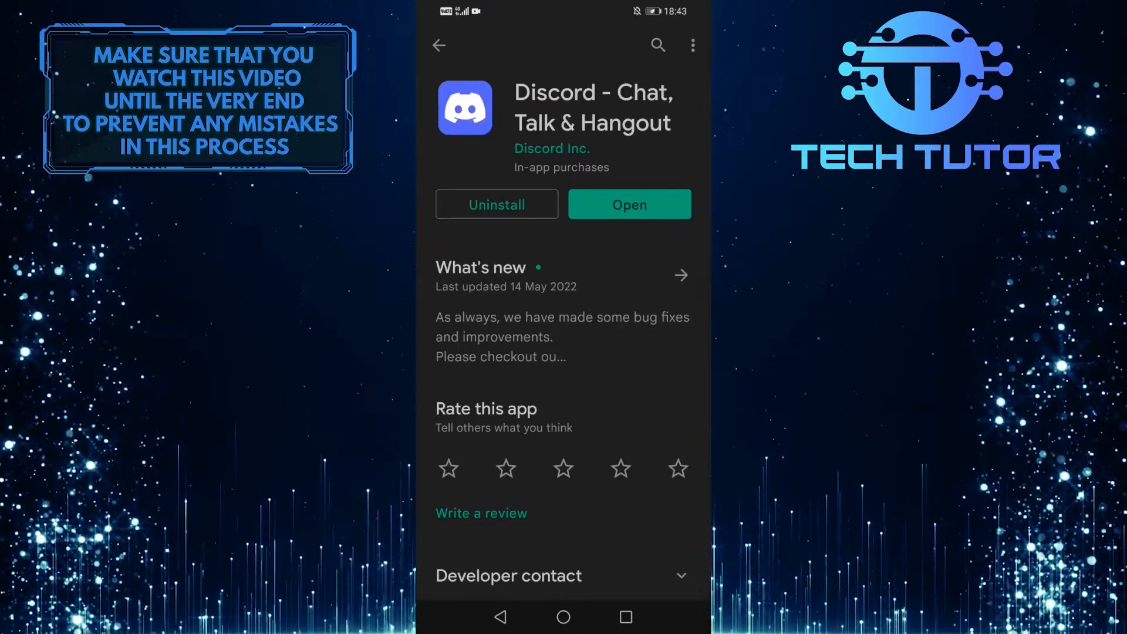
Launch Discord, switch to #general, and scroll the gallery picker to the beach clip
click(628, 205)
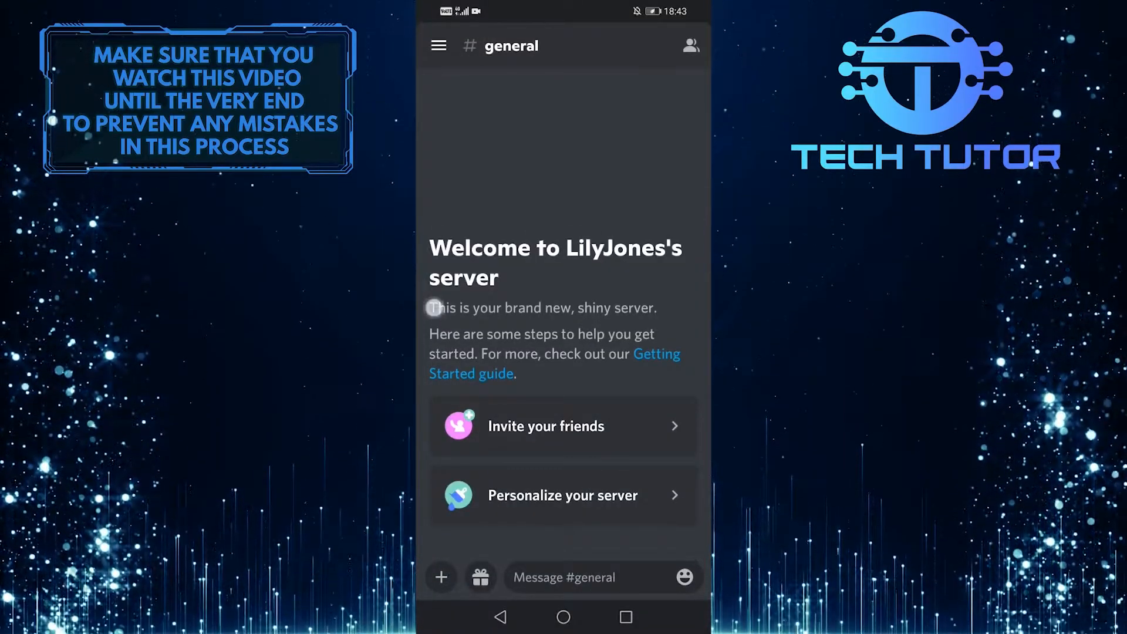
click(439, 45)
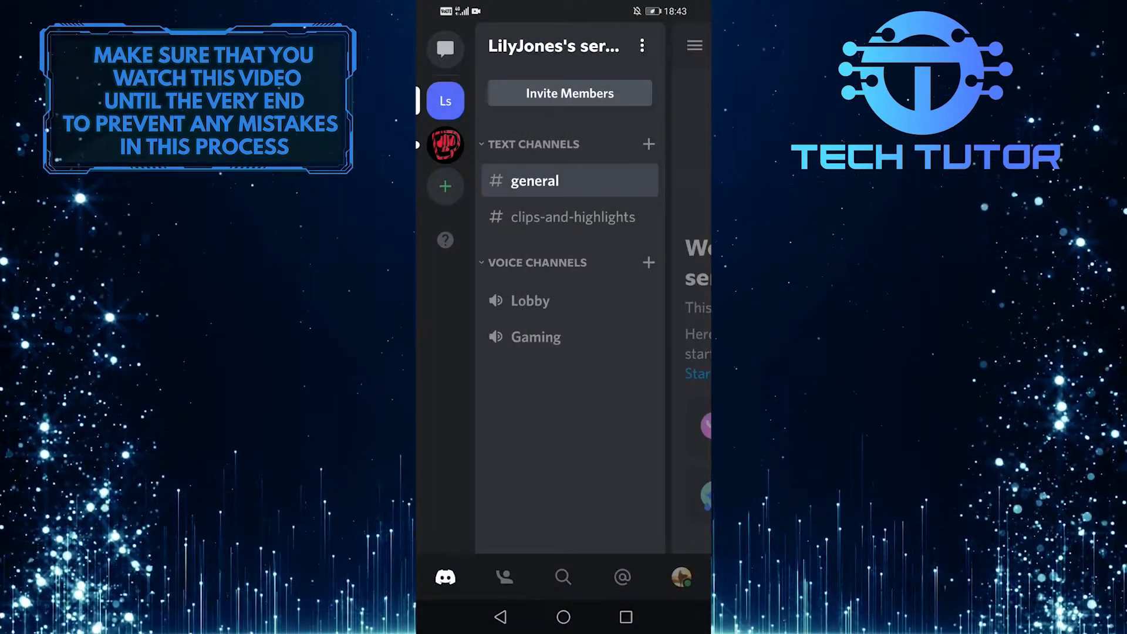
click(533, 180)
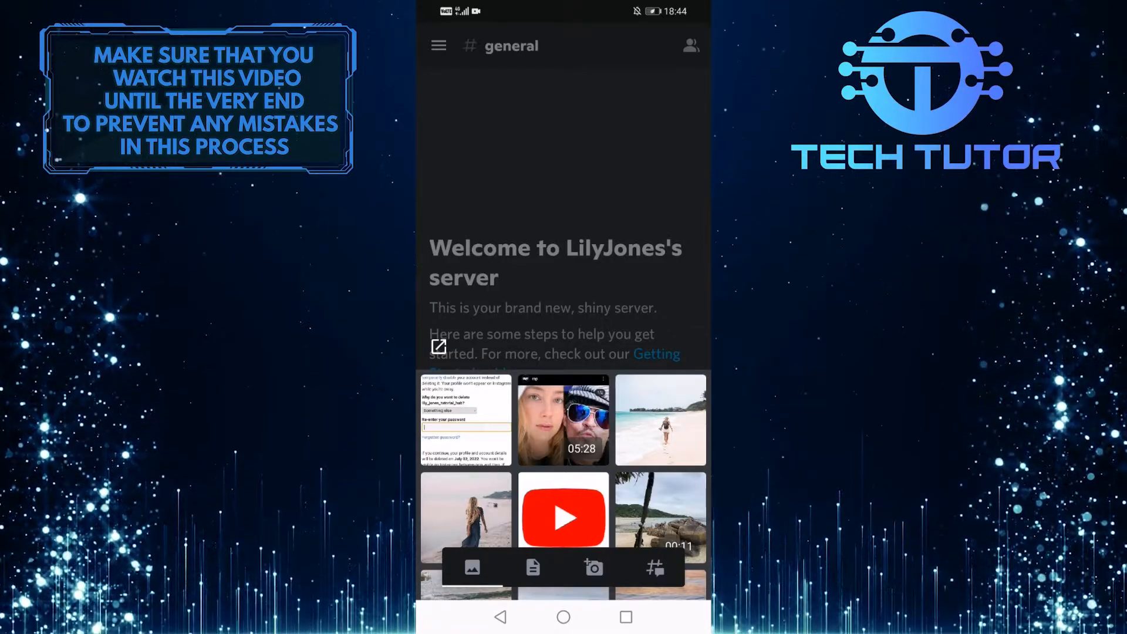
scroll(down, 3)
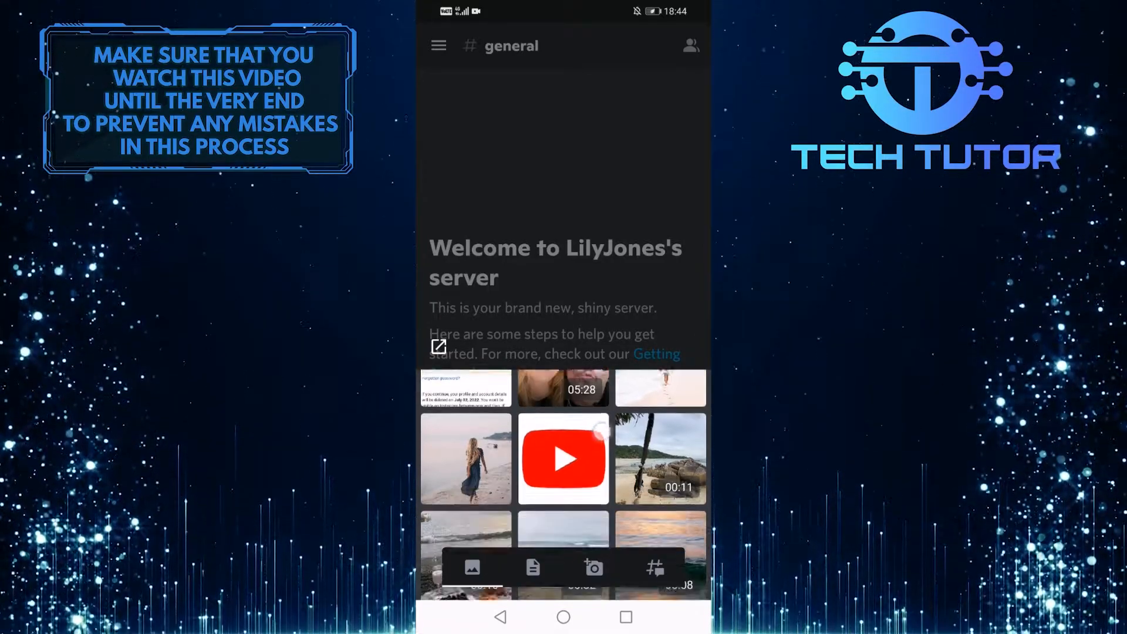
scroll(down, 3)
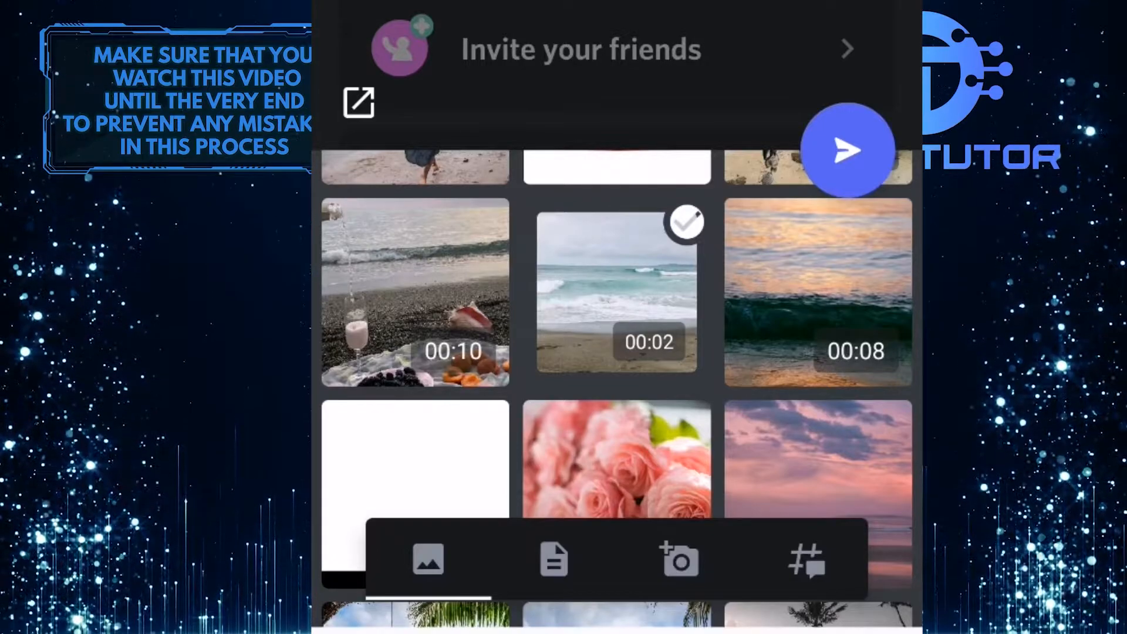
Send the selected beach clip to #general
click(846, 148)
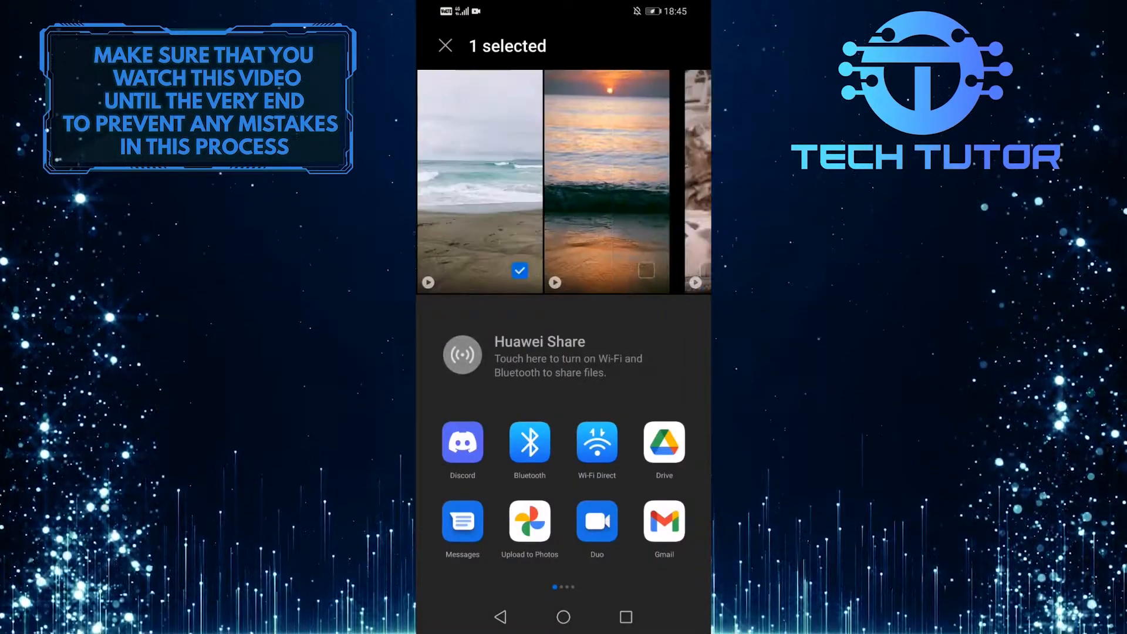
Share the Gallery clip to Discord's #general with a 😎 comment
click(462, 445)
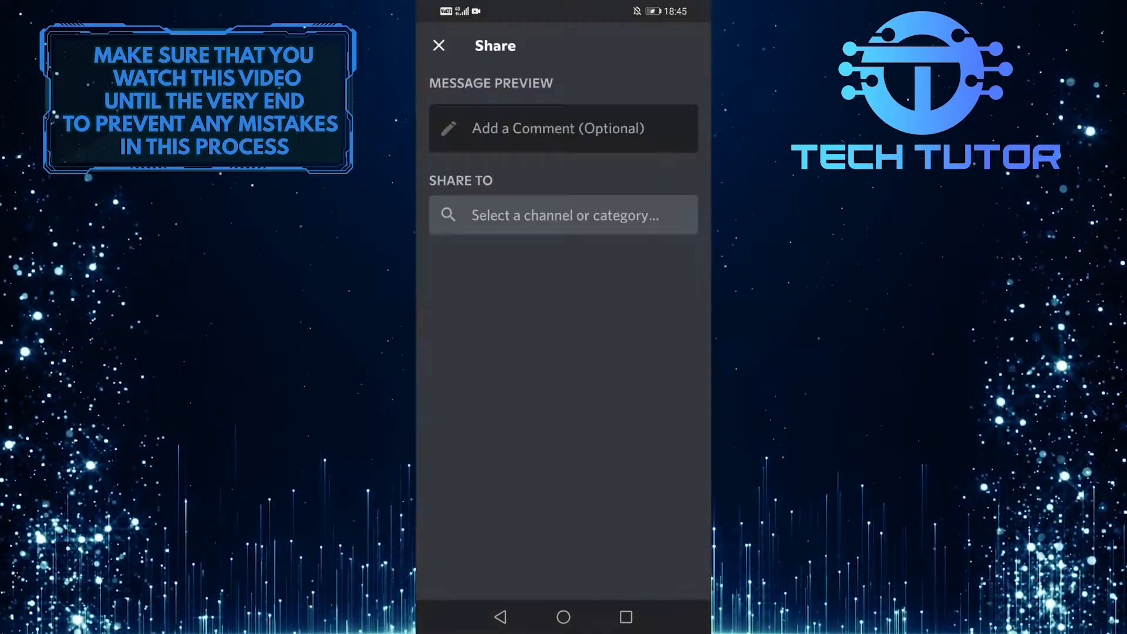
click(563, 128)
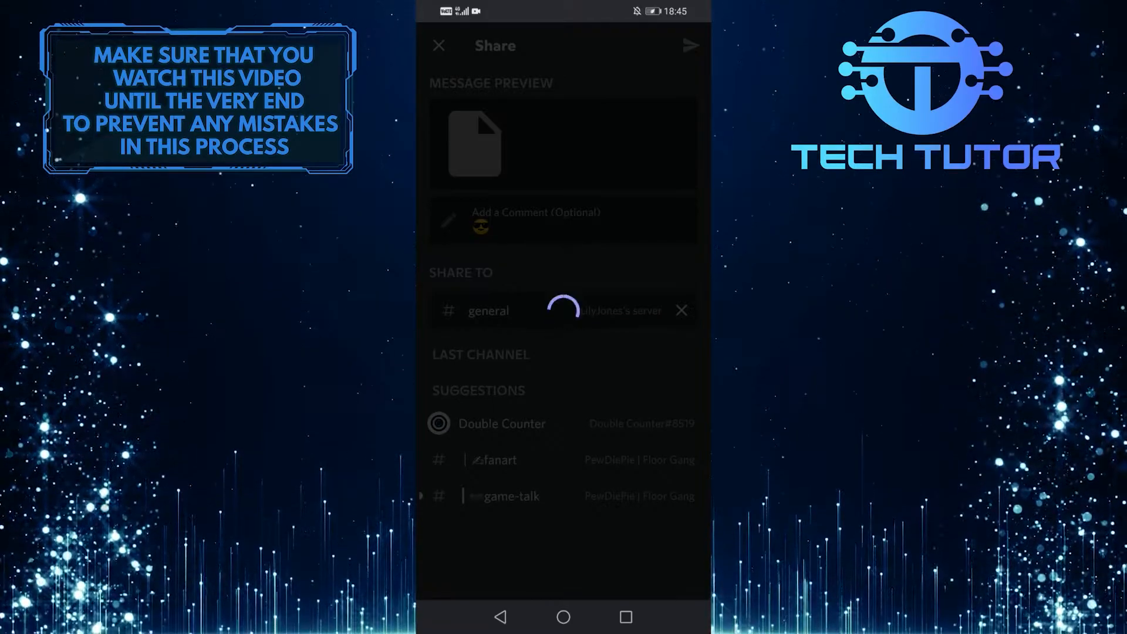
click(689, 45)
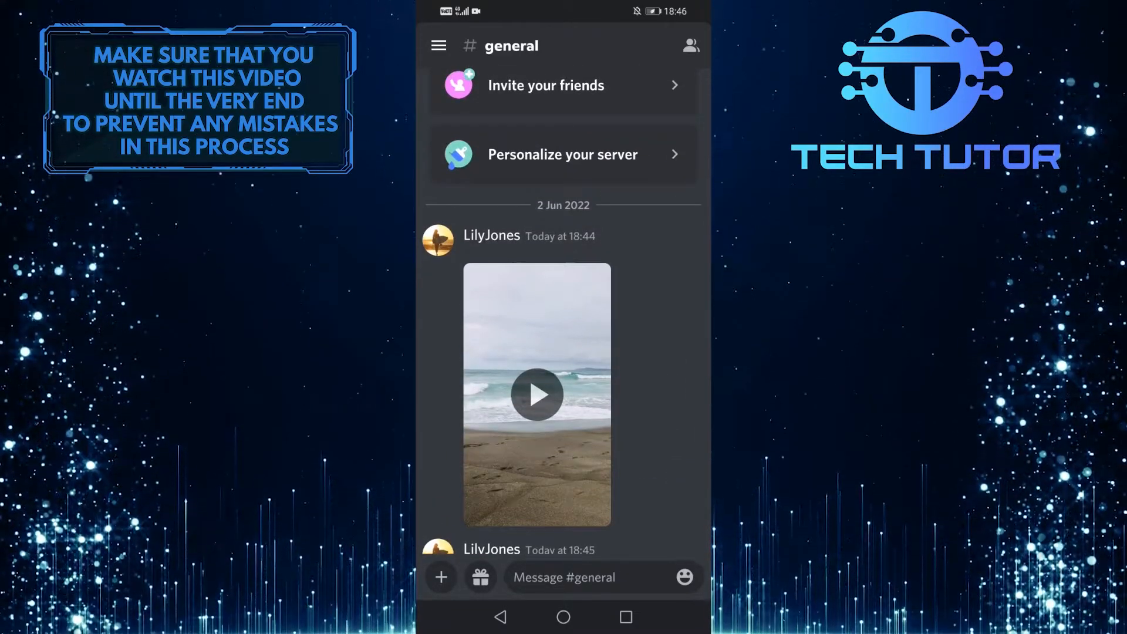
Scroll #general to view both beach clip posts, the second with its 😎 comment
scroll(down, 3)
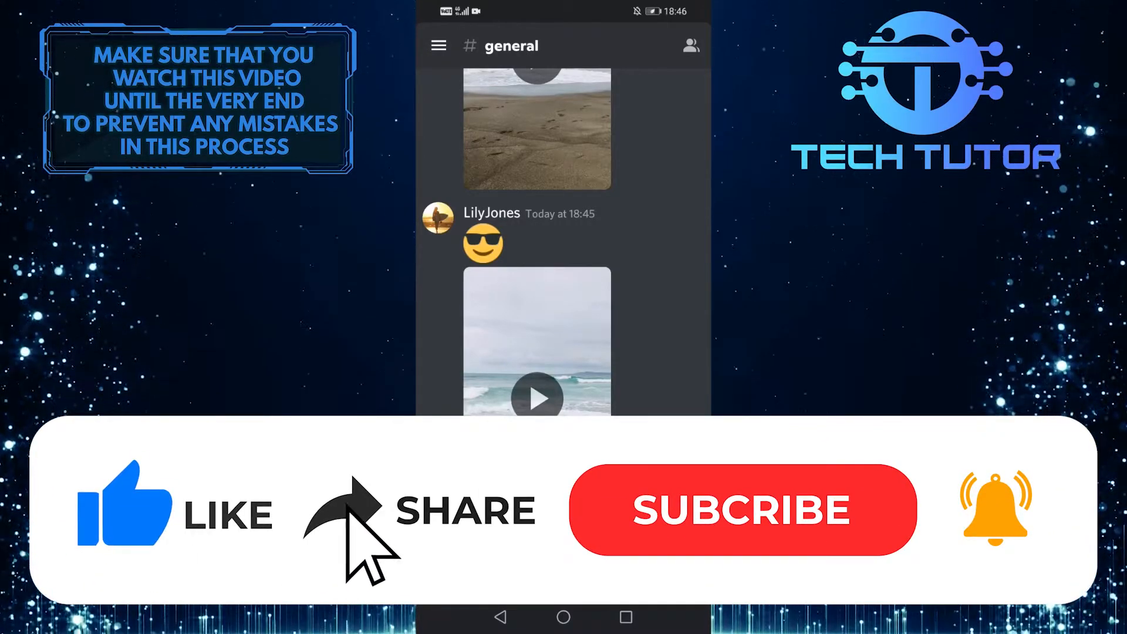
click(742, 509)
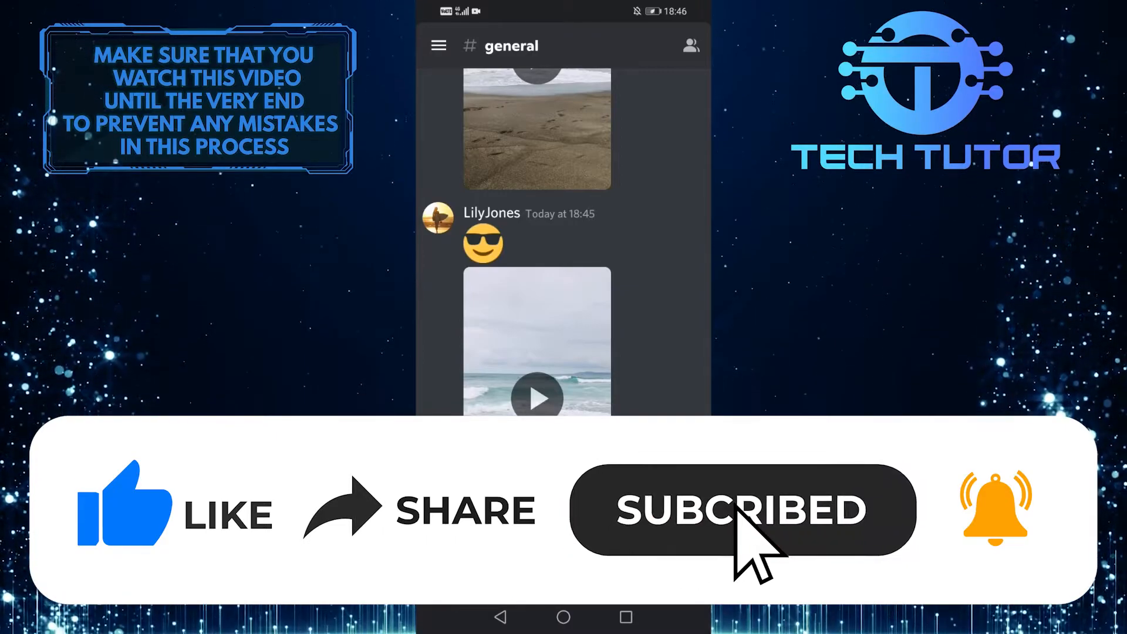